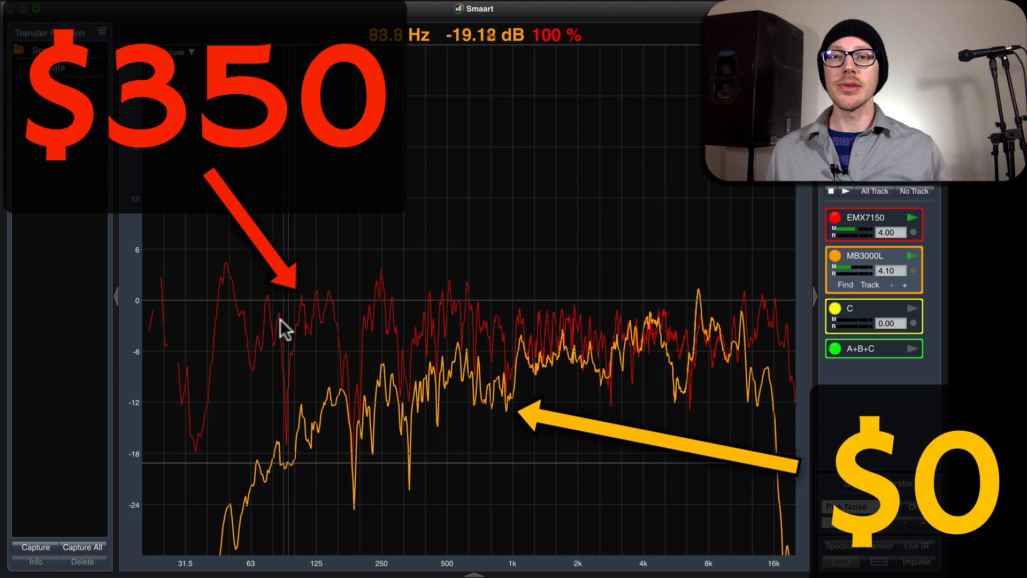
{"action": "mouse_move", "coordinate": [588, 333]}
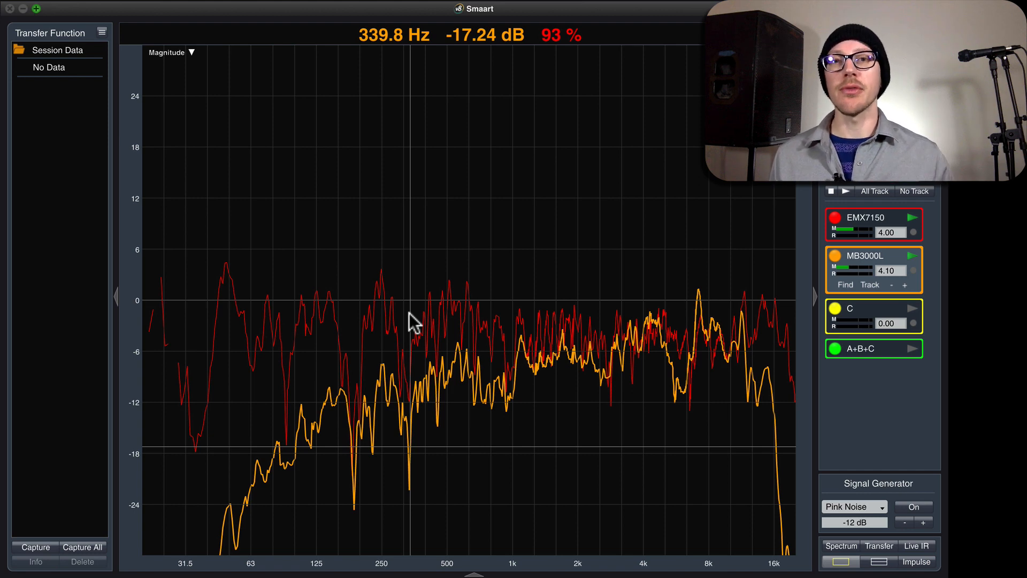
{"action": "mouse_move", "coordinate": [567, 254]}
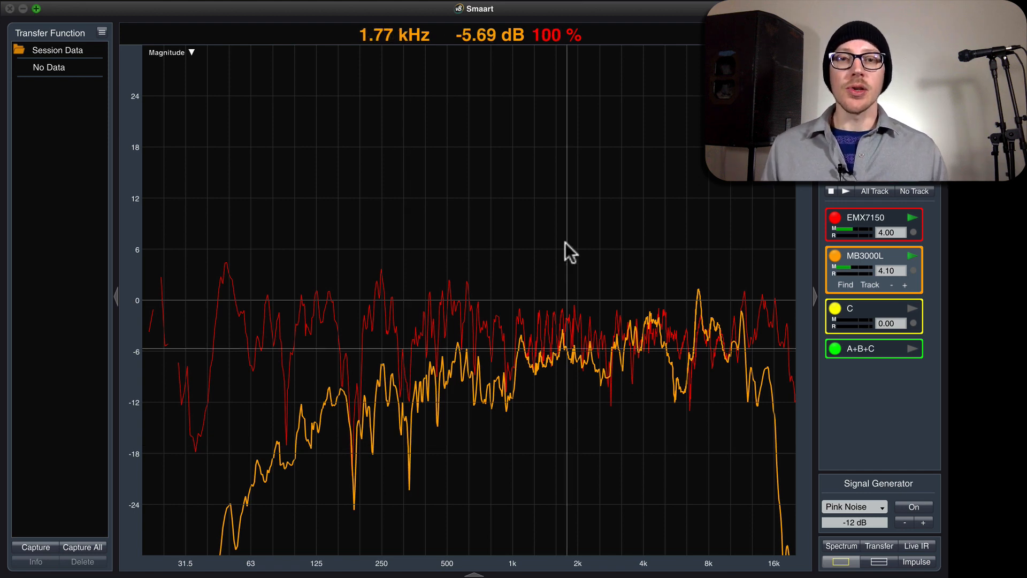
{"action": "mouse_move", "coordinate": [733, 360]}
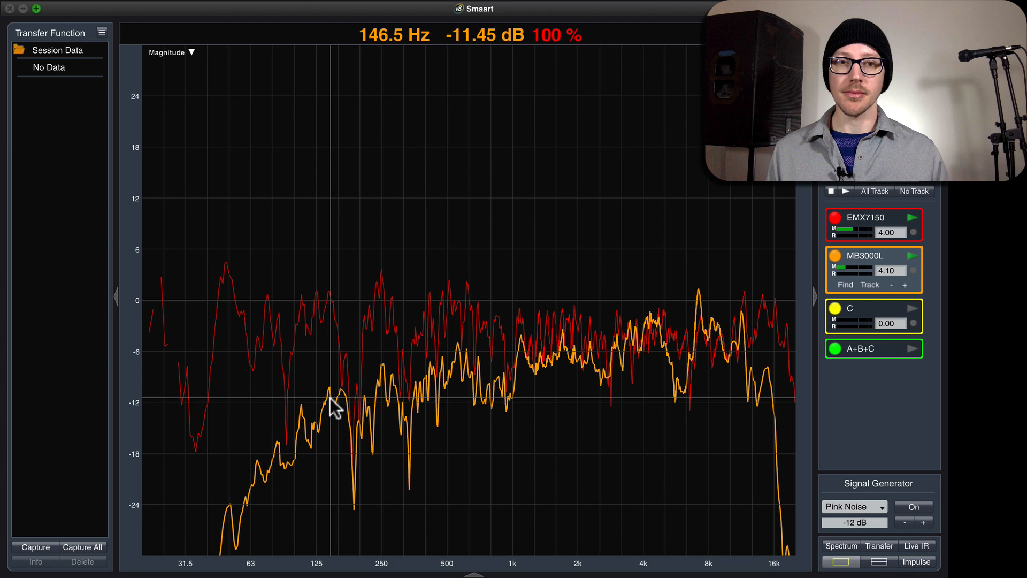
Turn on the signal generator to start playing pink noise.
{"action": "left_click", "coordinate": [913, 507]}
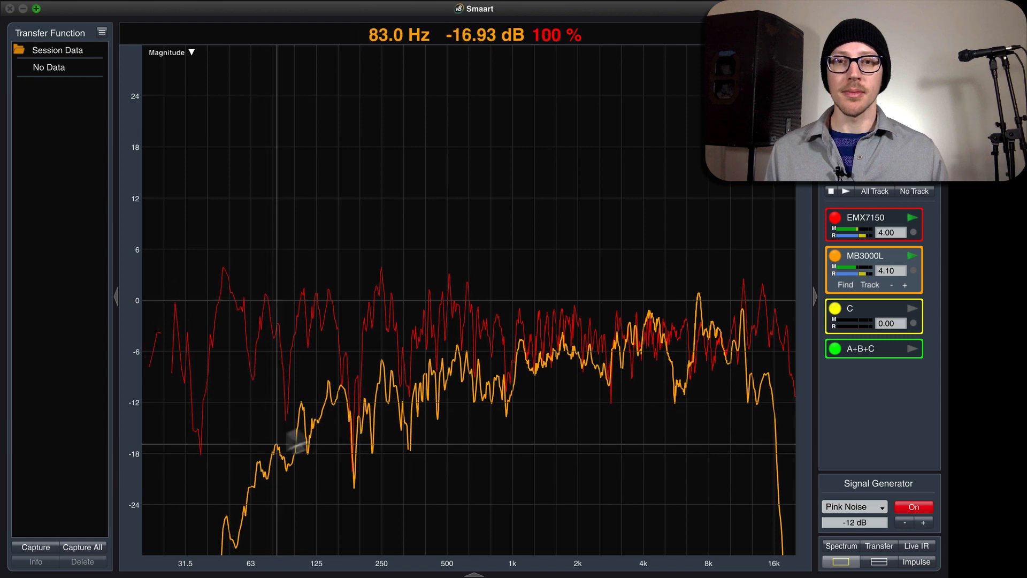
{"action": "mouse_move", "coordinate": [340, 409]}
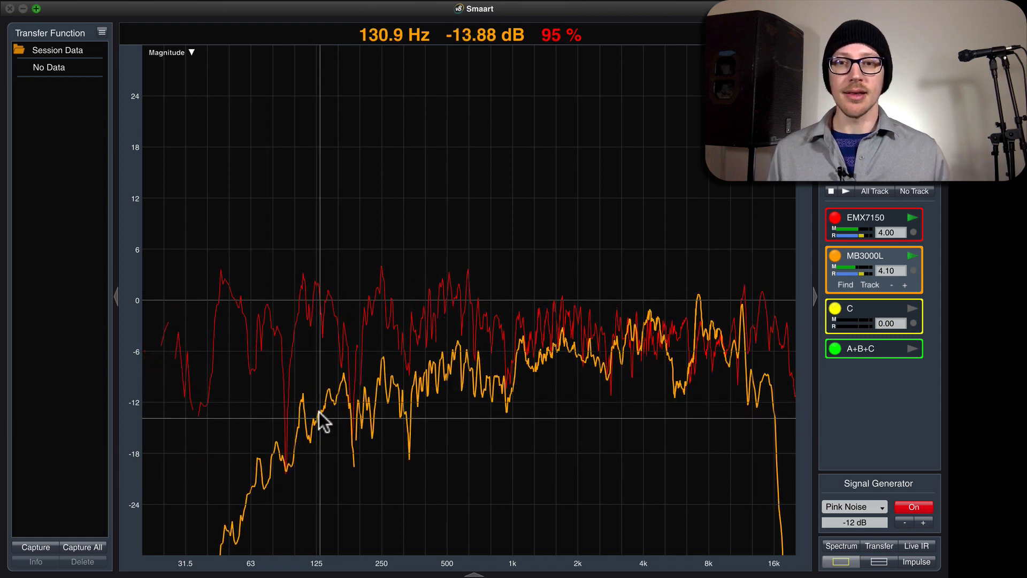
{"action": "mouse_move", "coordinate": [622, 360]}
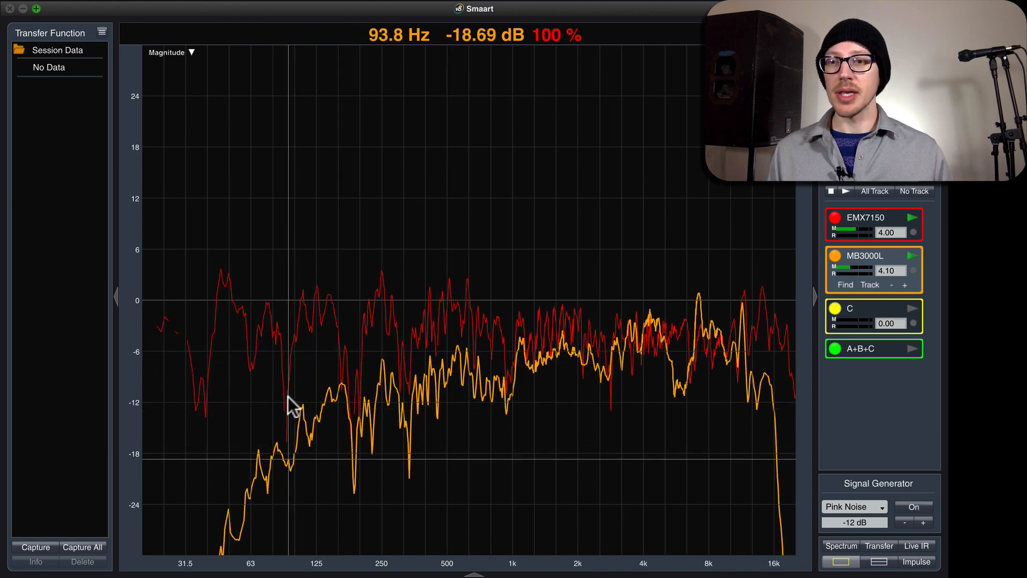
{"action": "mouse_move", "coordinate": [223, 413]}
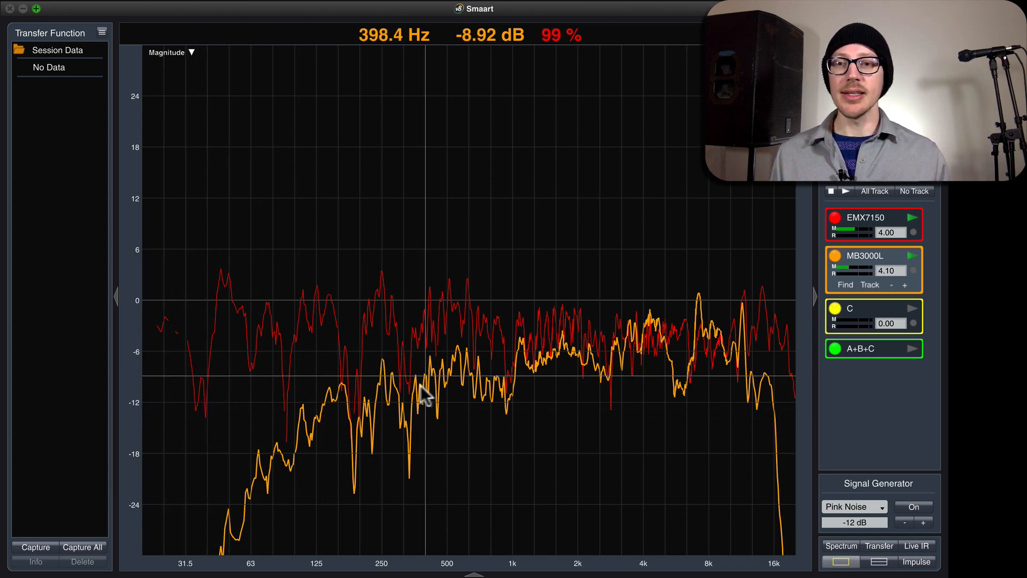
{"action": "mouse_move", "coordinate": [334, 347]}
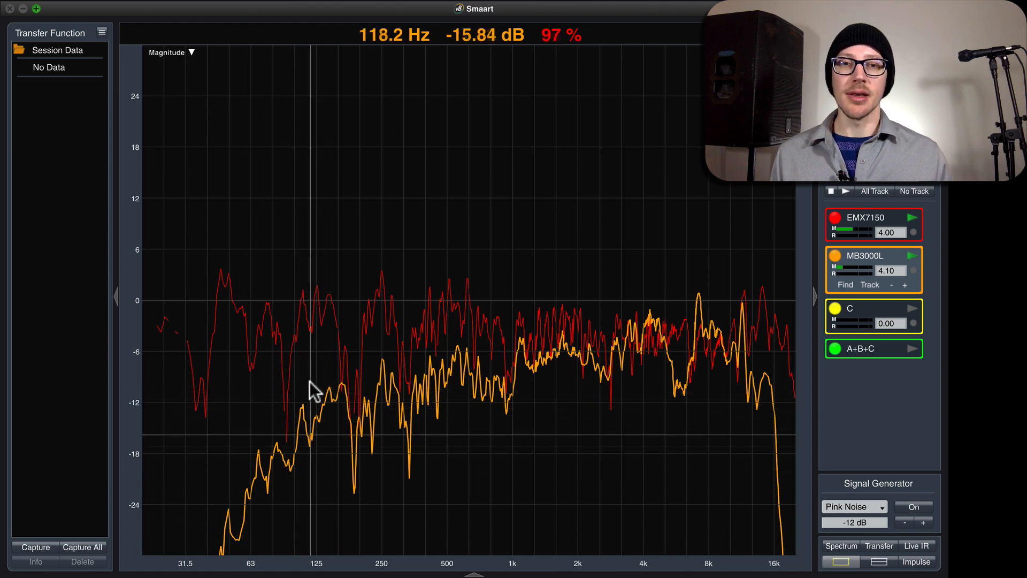
{"action": "mouse_move", "coordinate": [583, 350]}
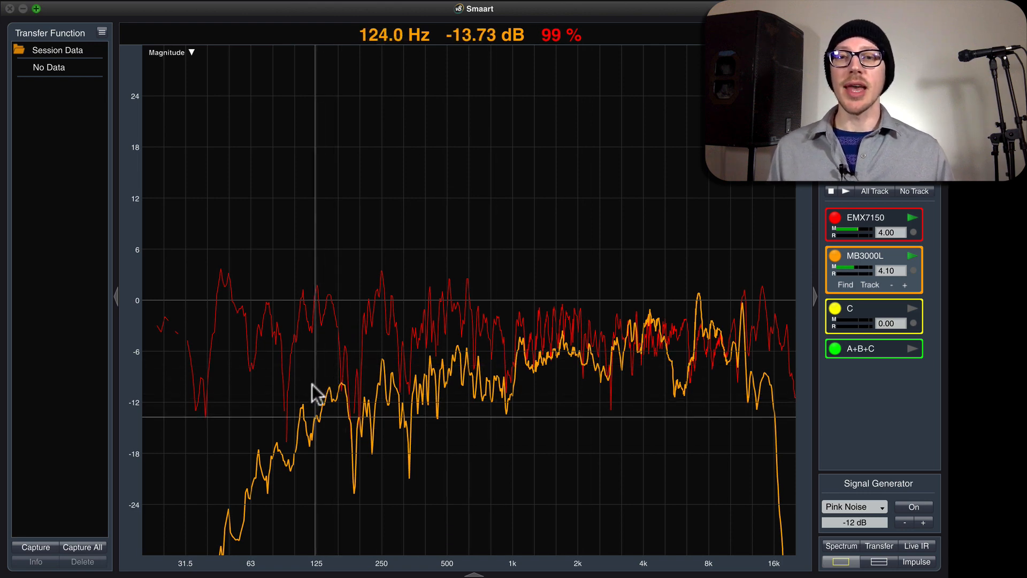
{"action": "mouse_move", "coordinate": [477, 369]}
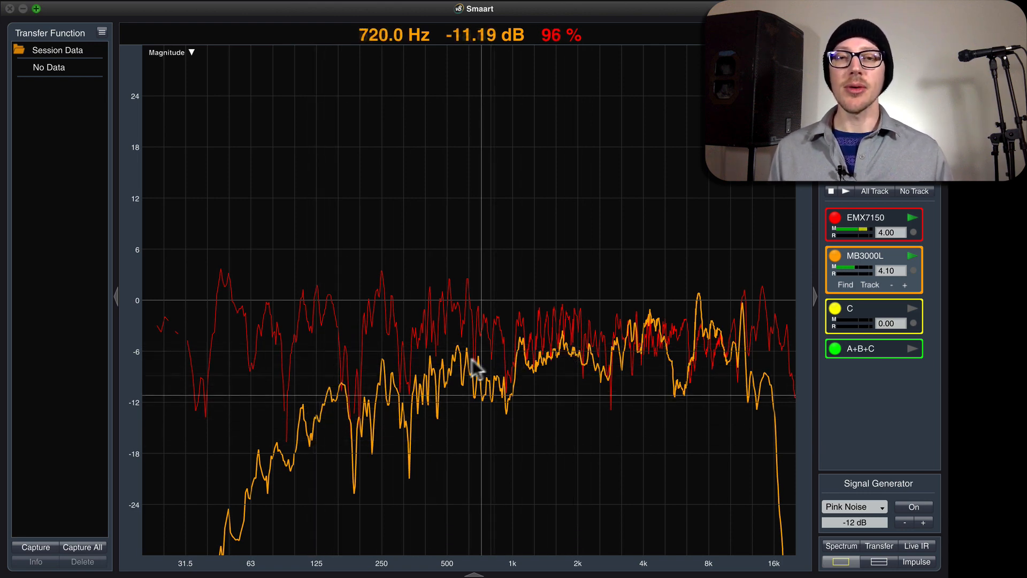
{"action": "mouse_move", "coordinate": [324, 399]}
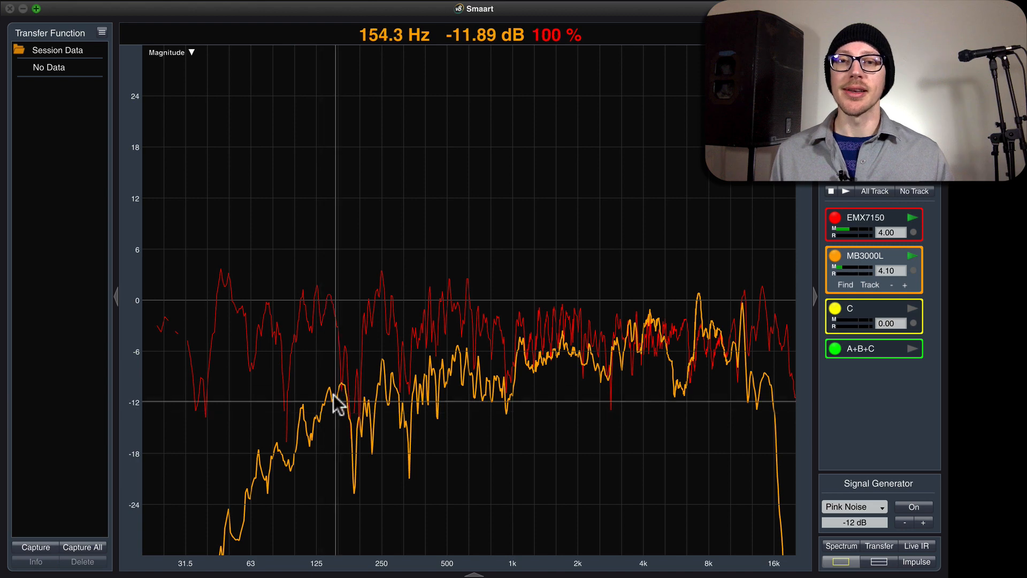
{"action": "mouse_move", "coordinate": [361, 330]}
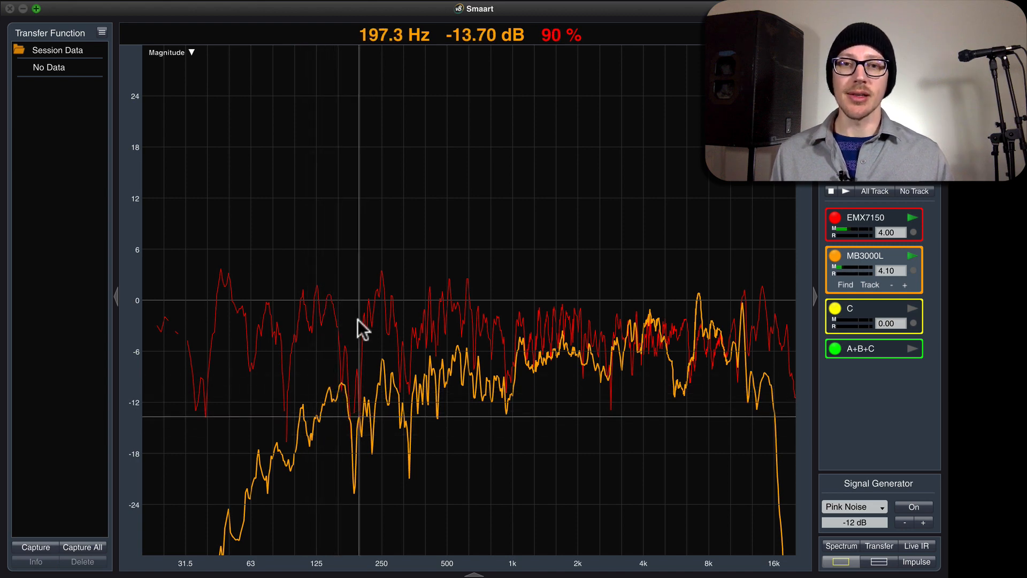
{"action": "mouse_move", "coordinate": [514, 357]}
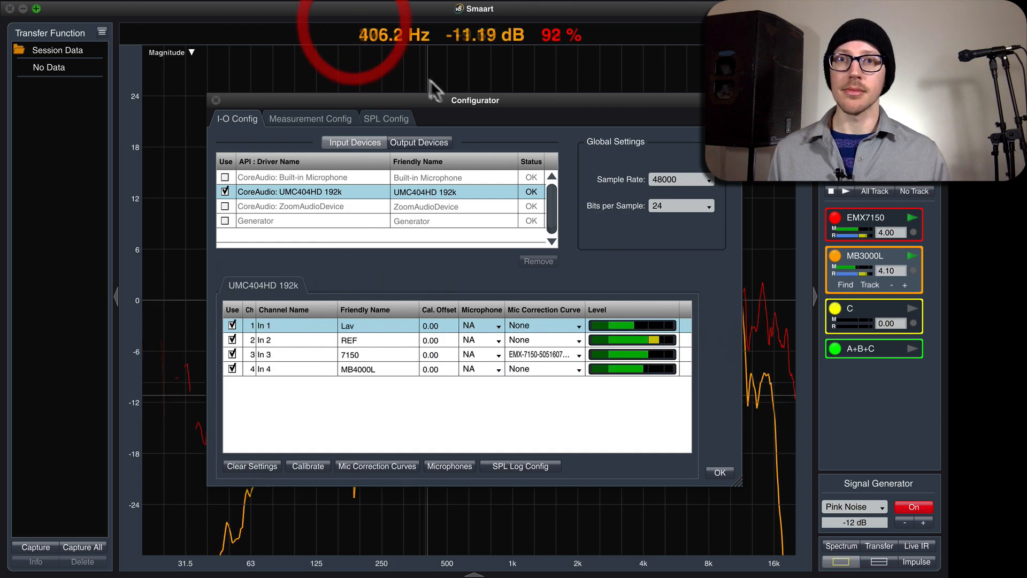
Set In 4's correction curve to 7150 vs MB3000L, compare against None, reapply, and confirm.
{"action": "left_click_drag", "start_coordinate": [474, 100], "coordinate": [50, 9]}
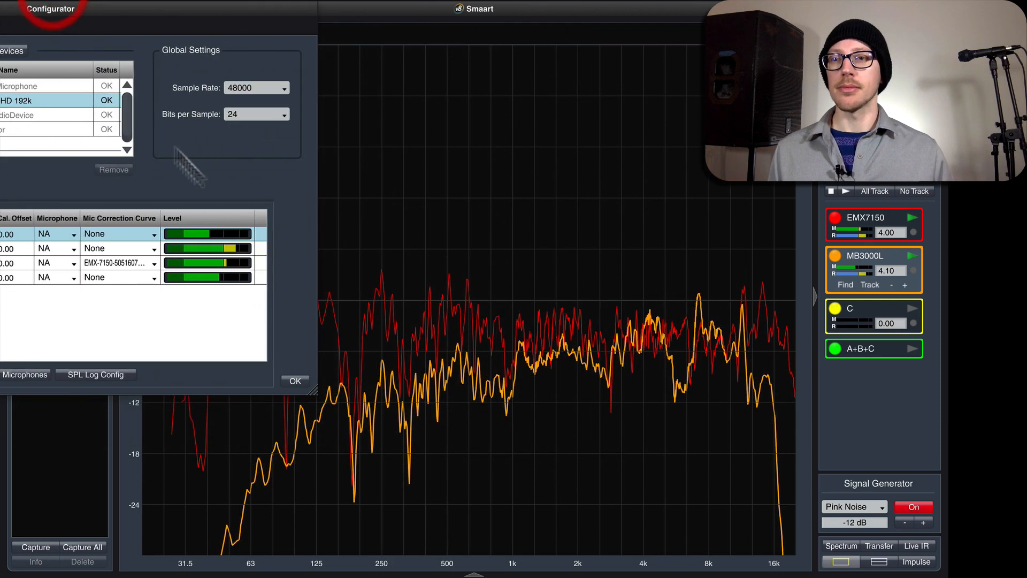
{"action": "left_click", "coordinate": [145, 260]}
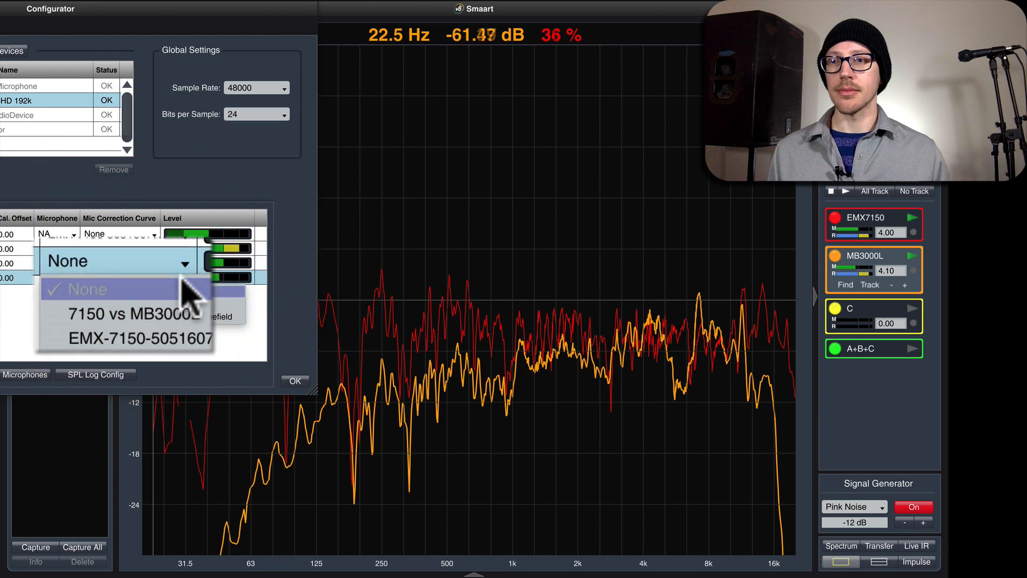
{"action": "left_click", "coordinate": [125, 315]}
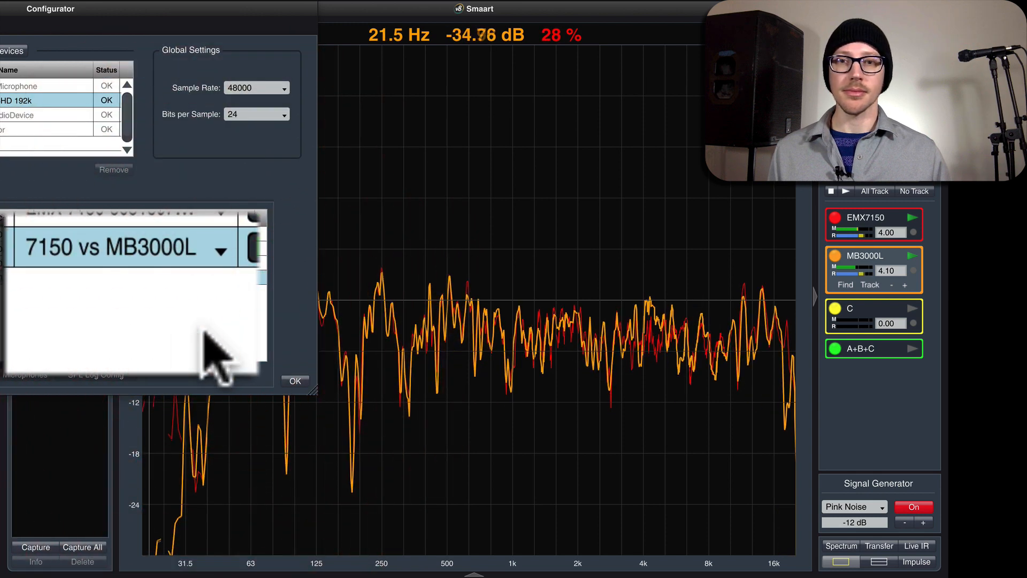
{"action": "left_click", "coordinate": [223, 250]}
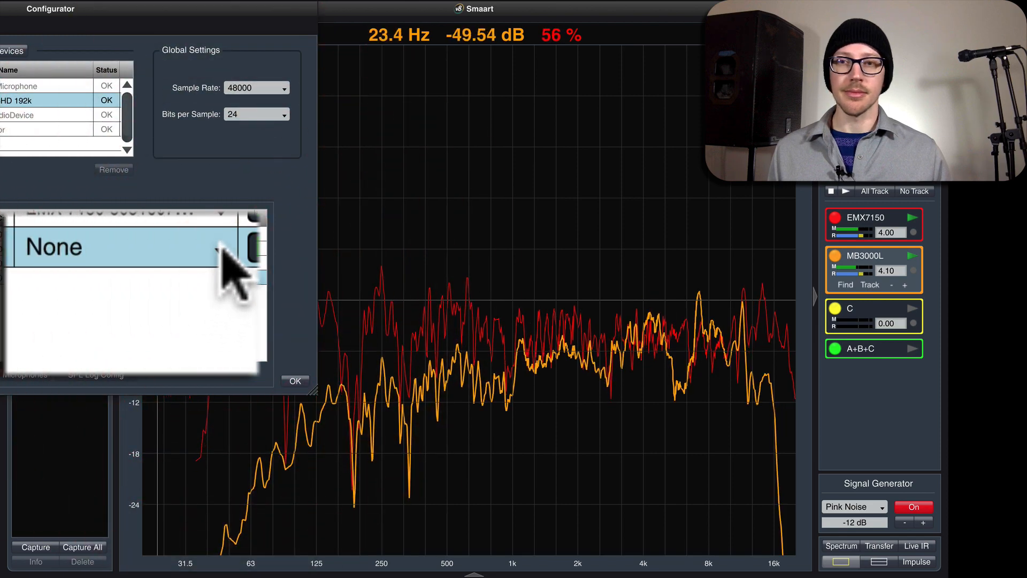
{"action": "left_click", "coordinate": [124, 247]}
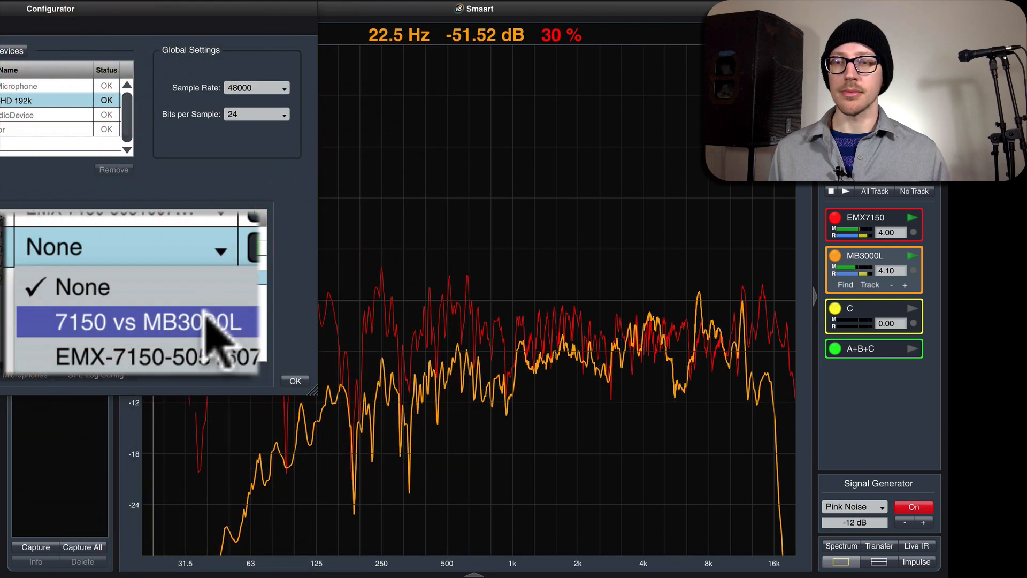
{"action": "left_click", "coordinate": [133, 322]}
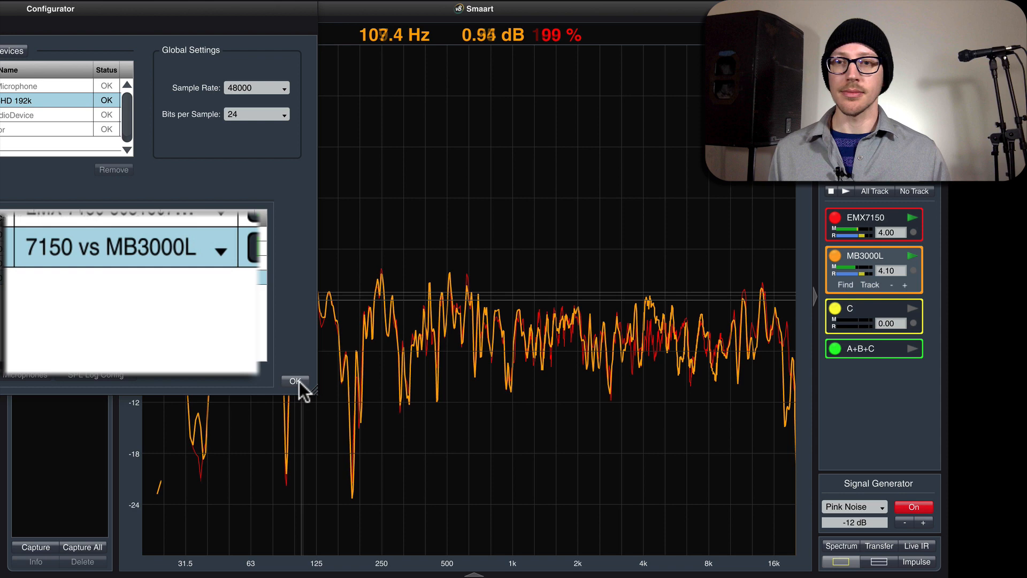
{"action": "left_click", "coordinate": [294, 383]}
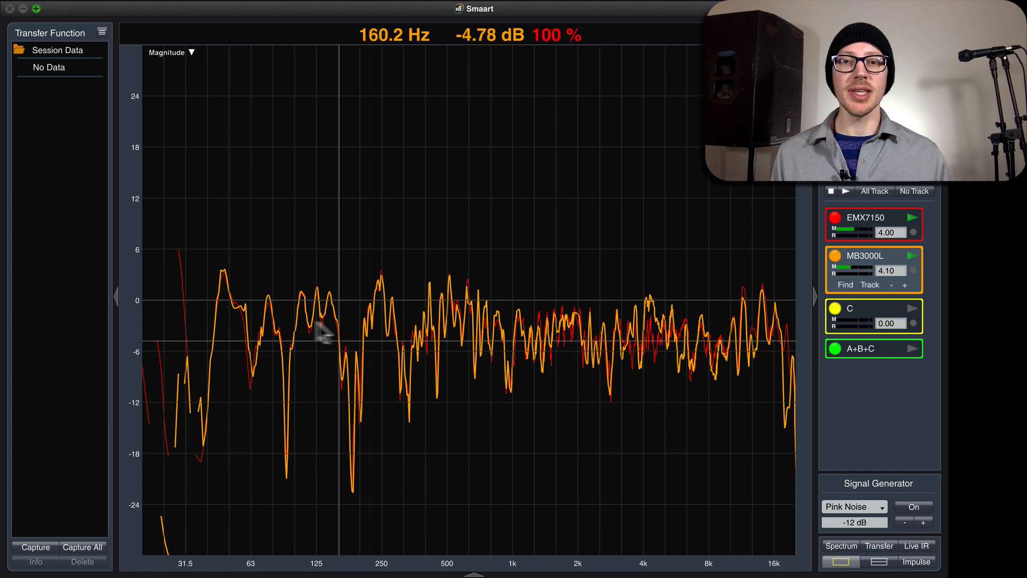
{"action": "mouse_move", "coordinate": [622, 318]}
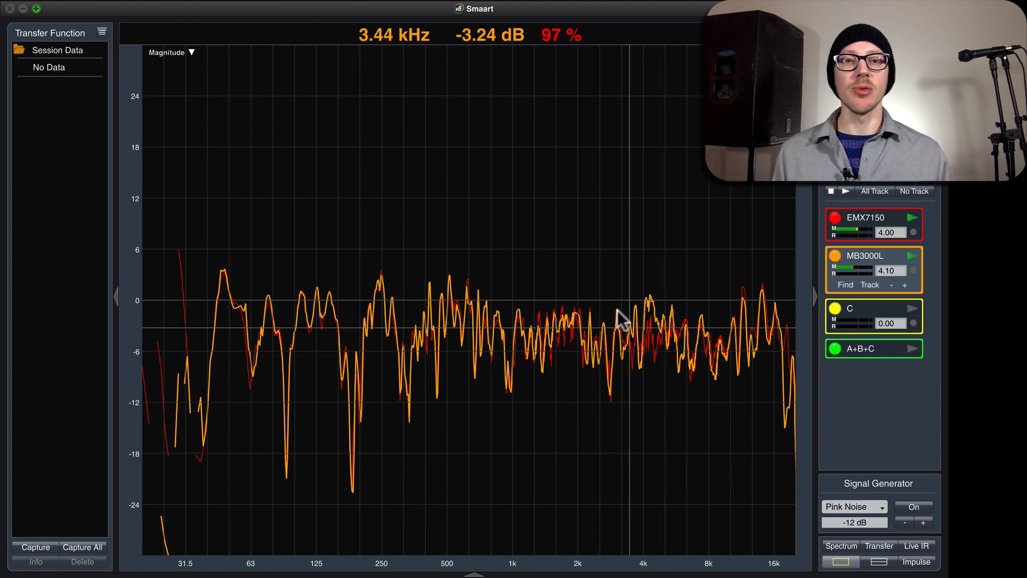
{"action": "mouse_move", "coordinate": [512, 324]}
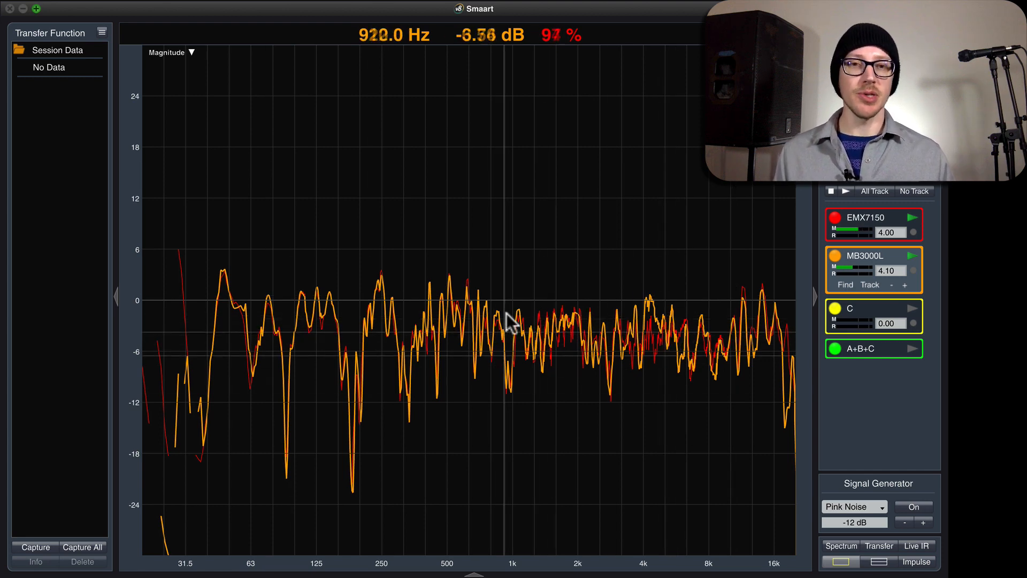
{"action": "mouse_move", "coordinate": [567, 331]}
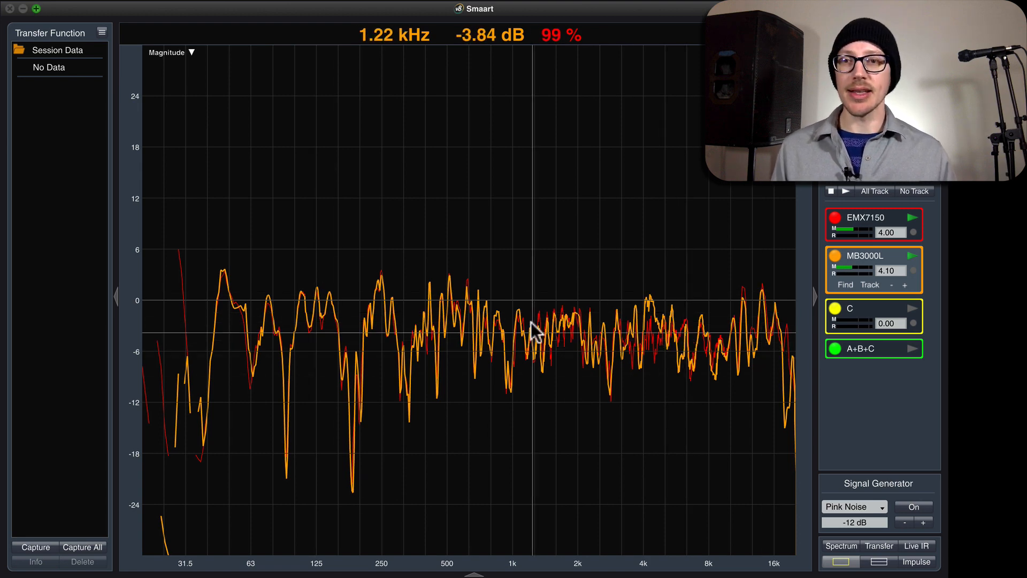
{"action": "mouse_move", "coordinate": [510, 319]}
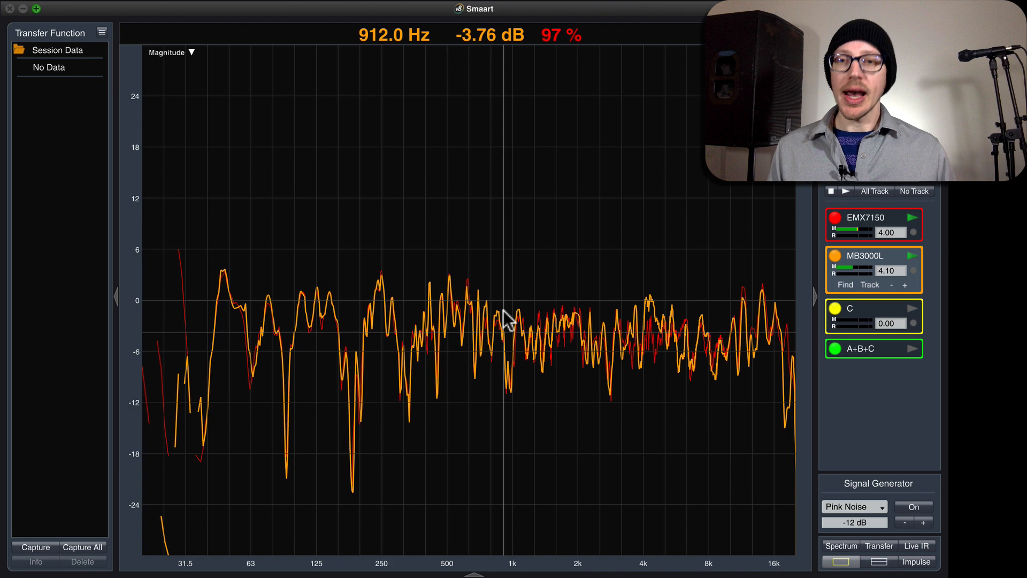
{"action": "mouse_move", "coordinate": [655, 334]}
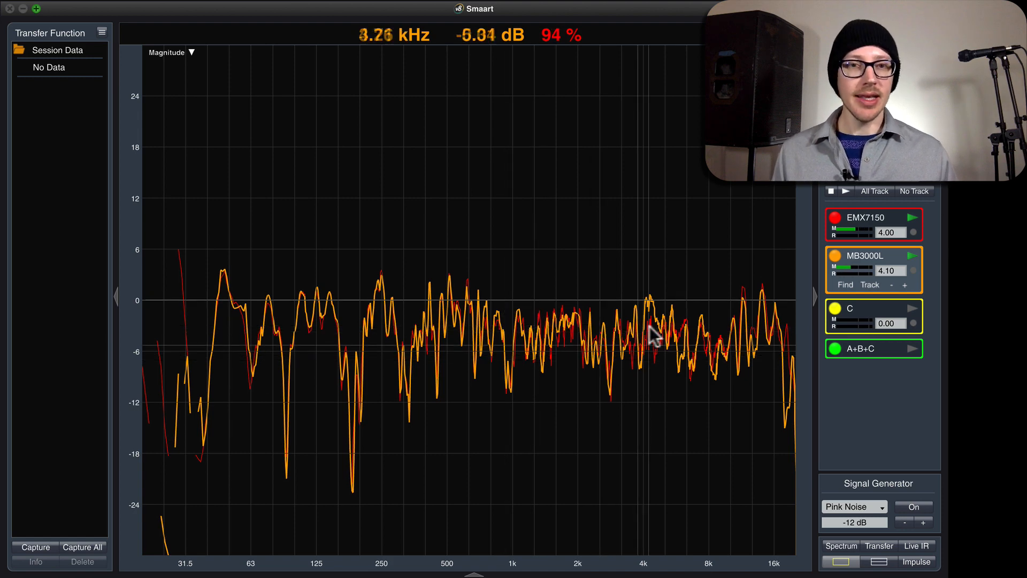
{"action": "mouse_move", "coordinate": [357, 237]}
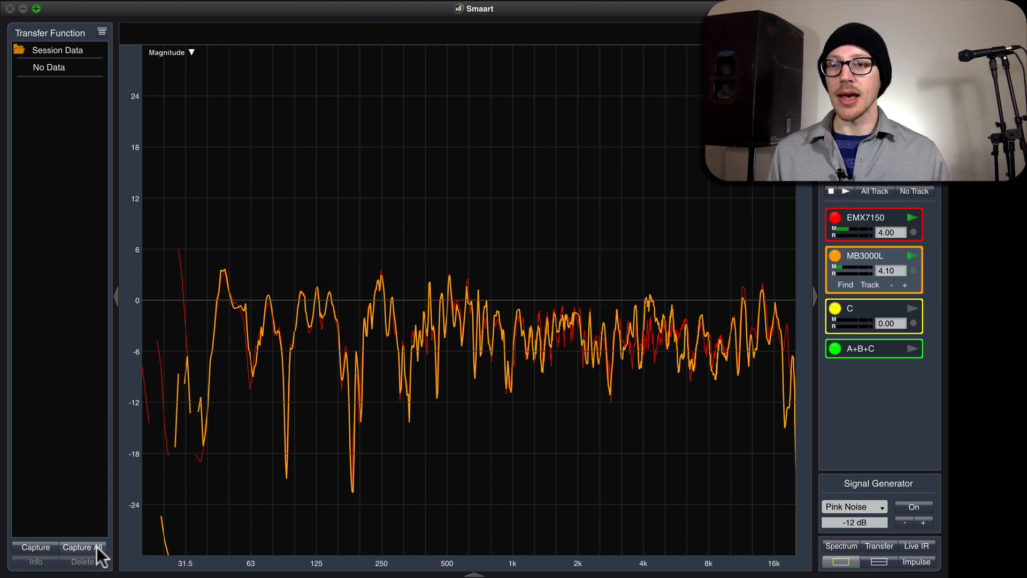
Capture both live traces and expand the new capture showing MB3000L and EMX7150.
{"action": "left_click", "coordinate": [81, 547]}
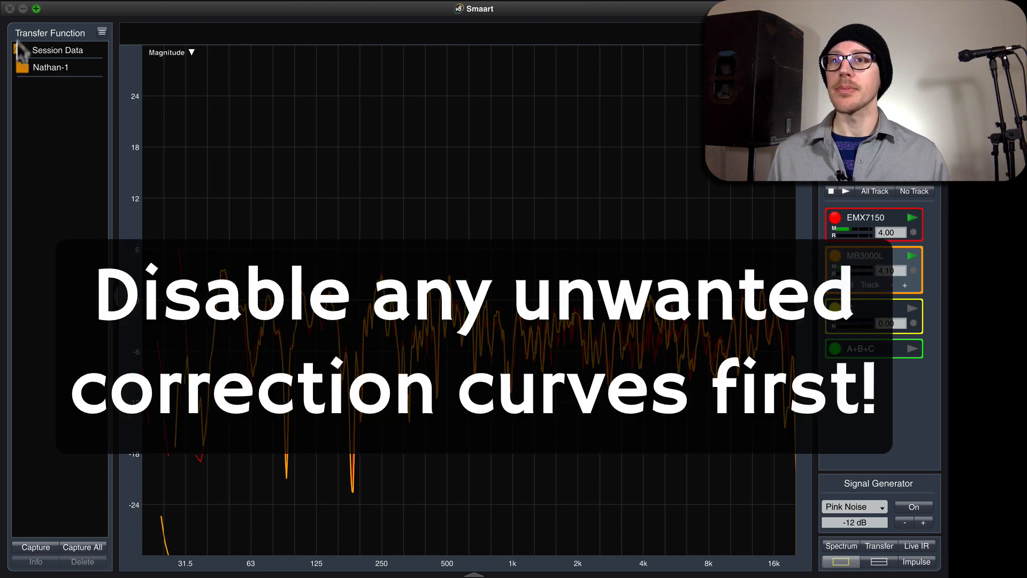
{"action": "left_click", "coordinate": [22, 67]}
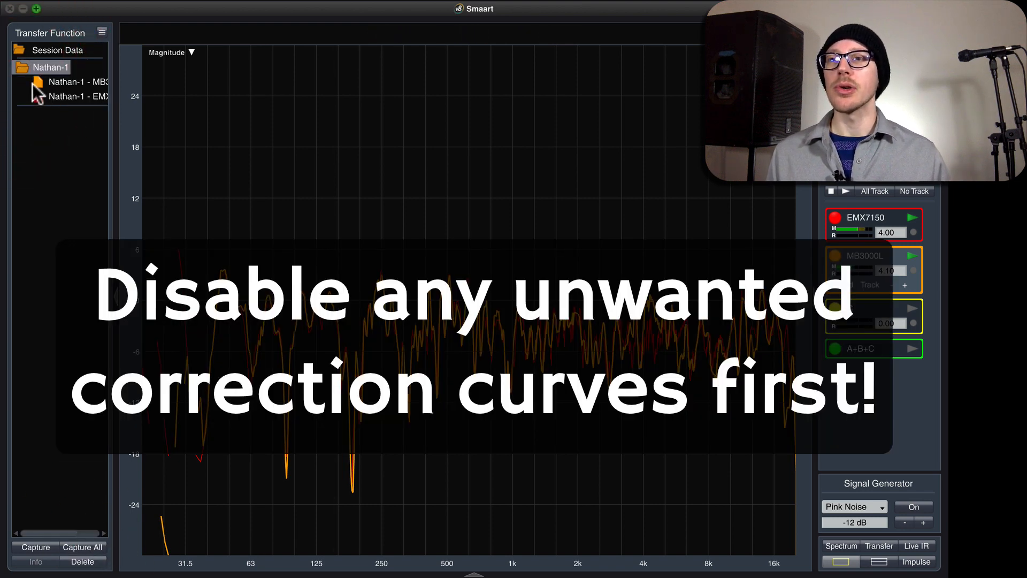
{"action": "right_click", "coordinate": [78, 82]}
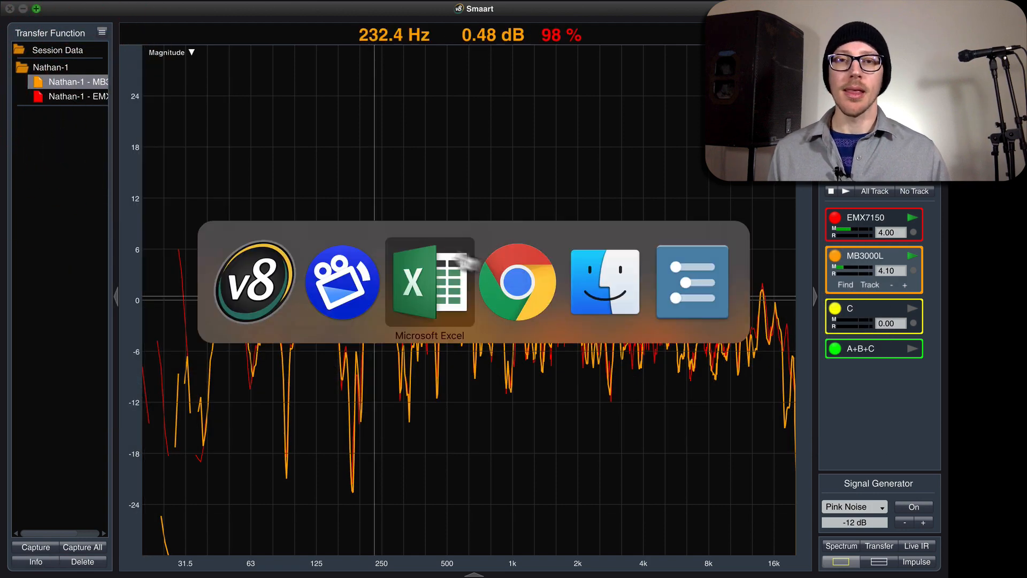
Review the Excel ASCII Import sheet, then confirm In 4's 7150 vs MB3000L curve in Smaart.
{"action": "left_click", "coordinate": [429, 282]}
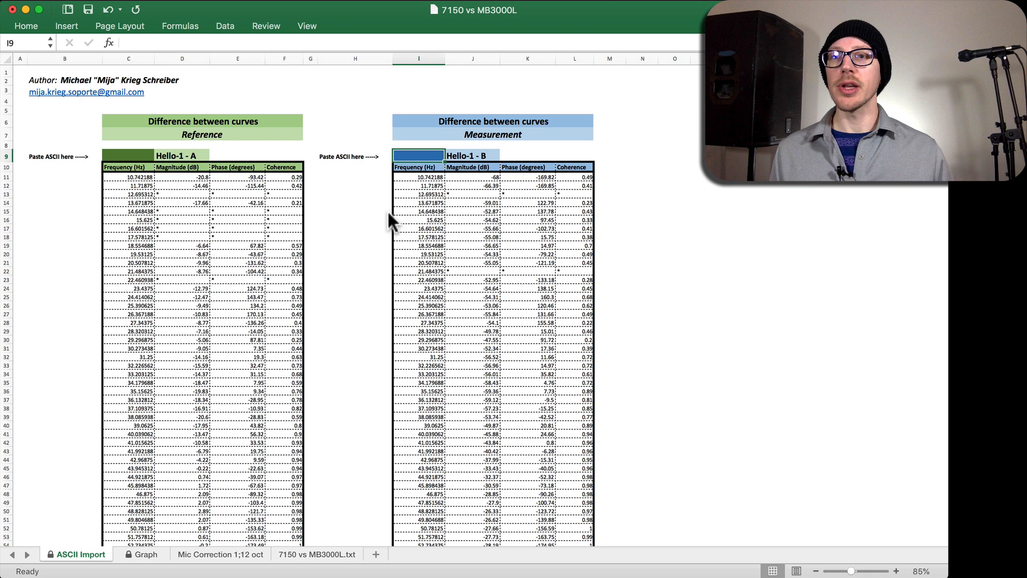
{"action": "mouse_move", "coordinate": [262, 469]}
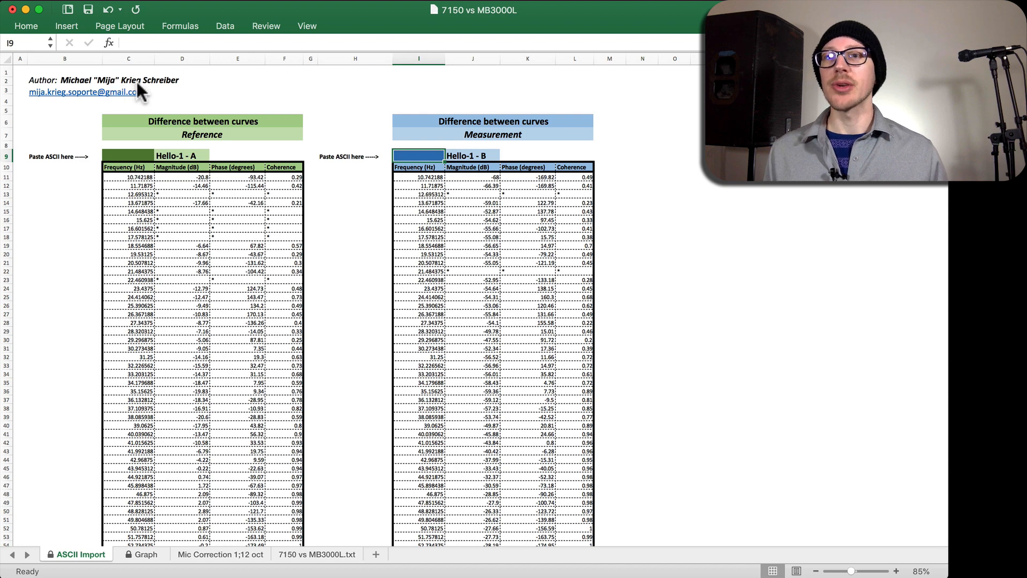
{"action": "mouse_move", "coordinate": [331, 564]}
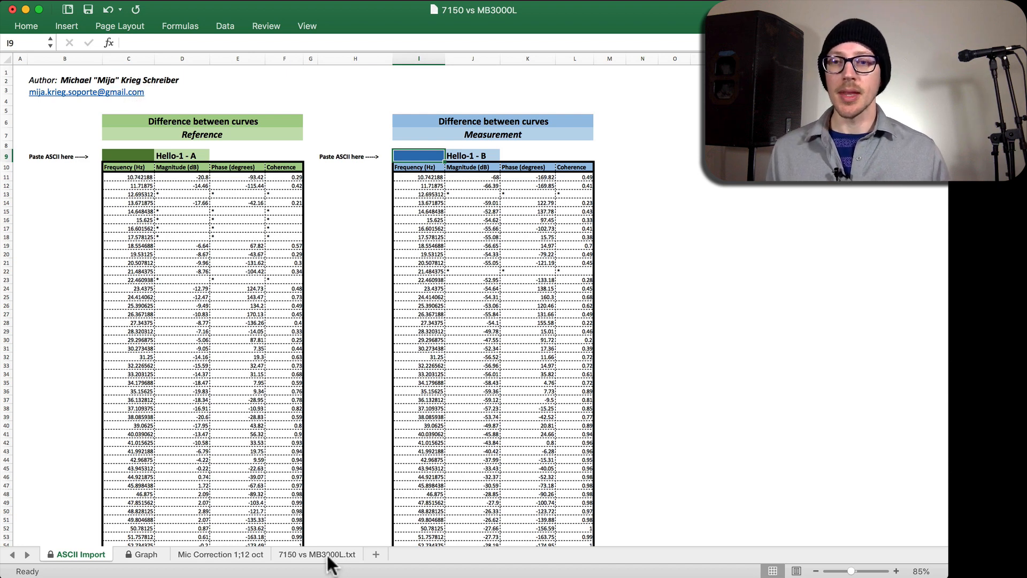
{"action": "left_click", "coordinate": [316, 554]}
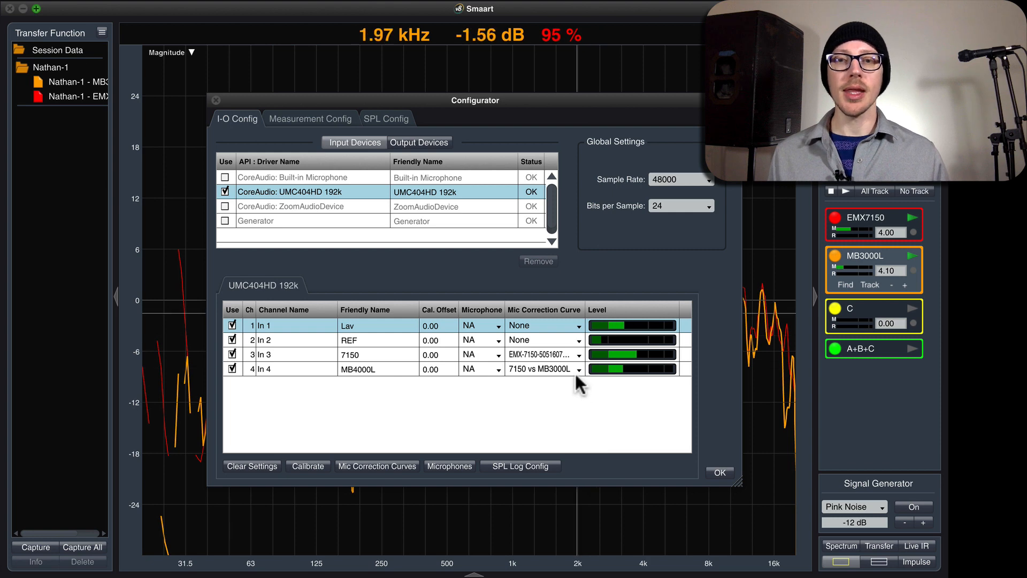
{"action": "mouse_move", "coordinate": [715, 459]}
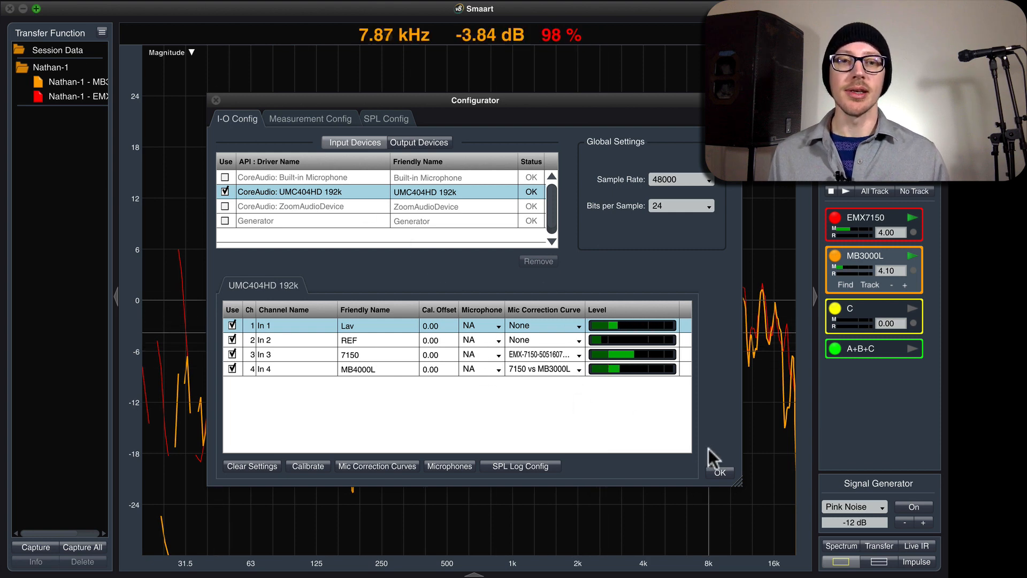
{"action": "left_click", "coordinate": [720, 473]}
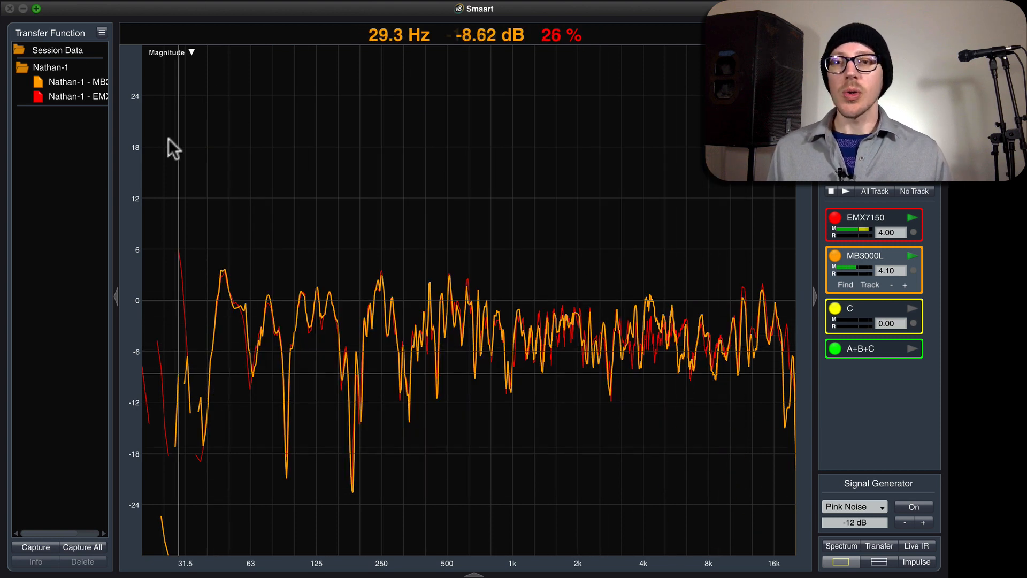
{"action": "mouse_move", "coordinate": [403, 285]}
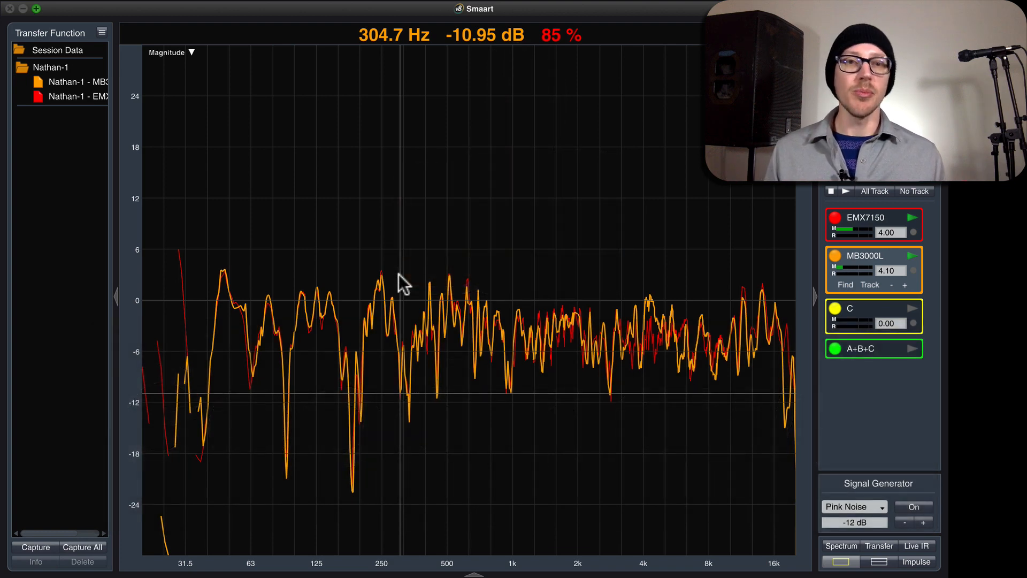
{"action": "mouse_move", "coordinate": [450, 311]}
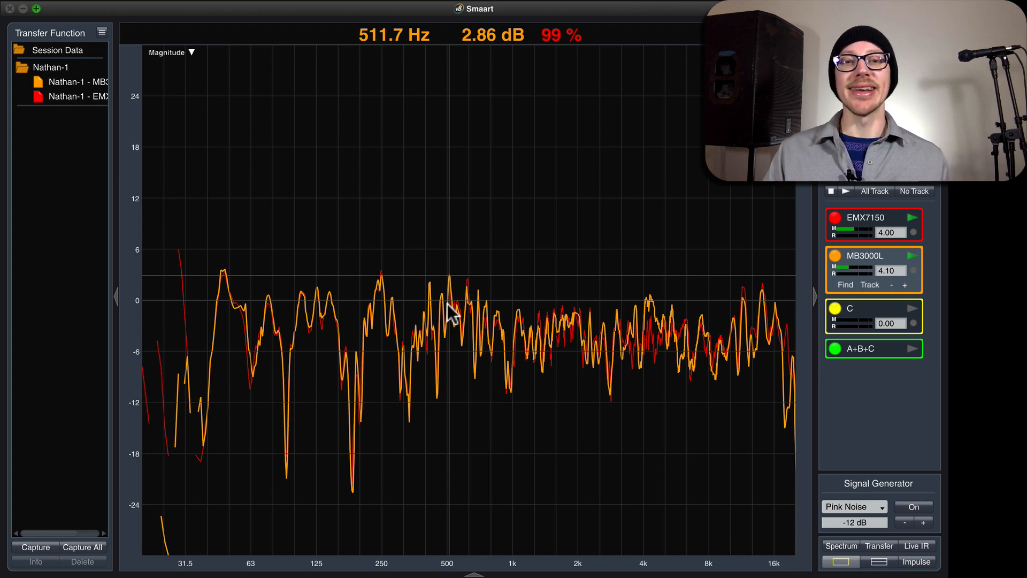
{"action": "mouse_move", "coordinate": [547, 304]}
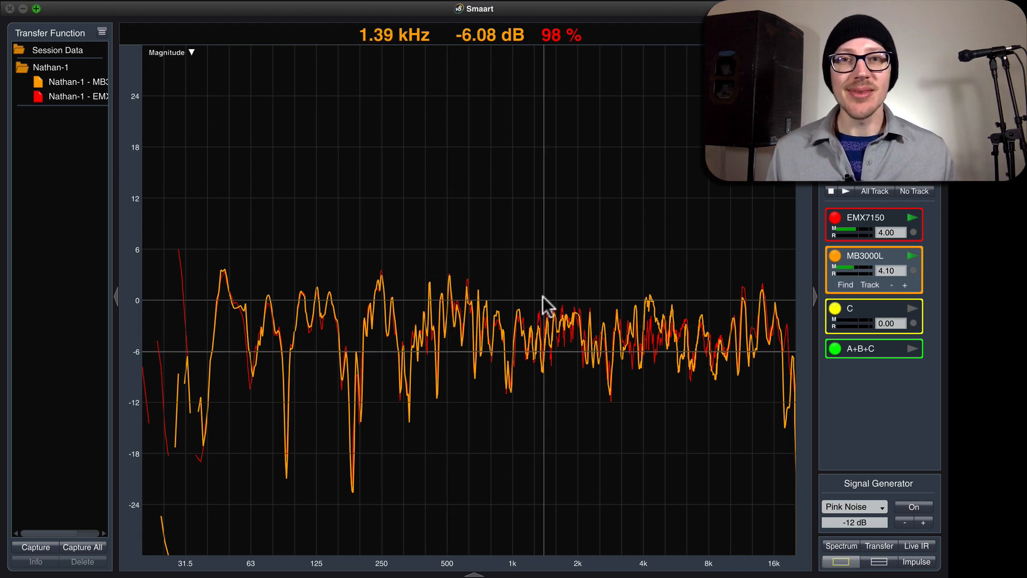
{"action": "mouse_move", "coordinate": [390, 304]}
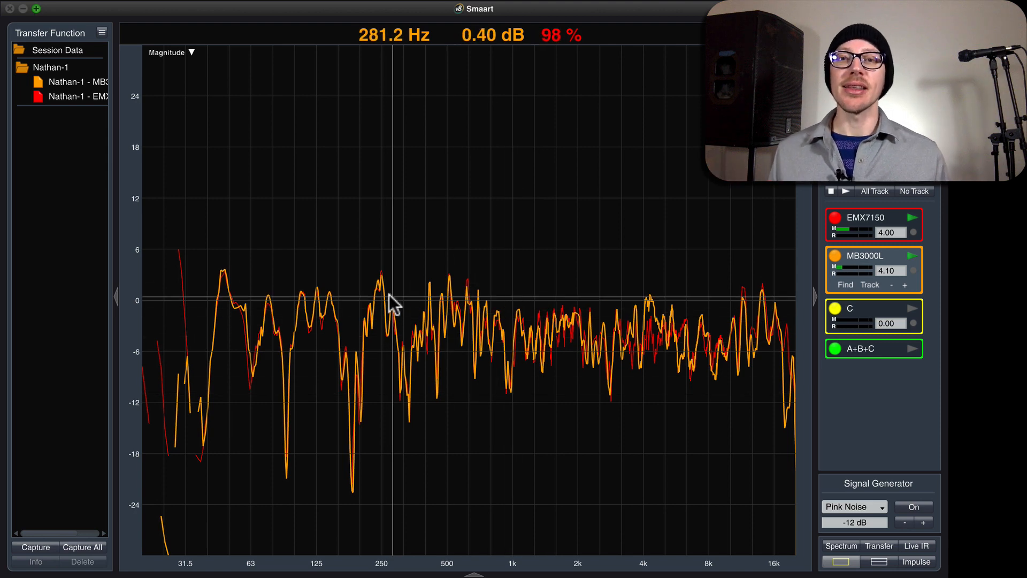
{"action": "mouse_move", "coordinate": [390, 308]}
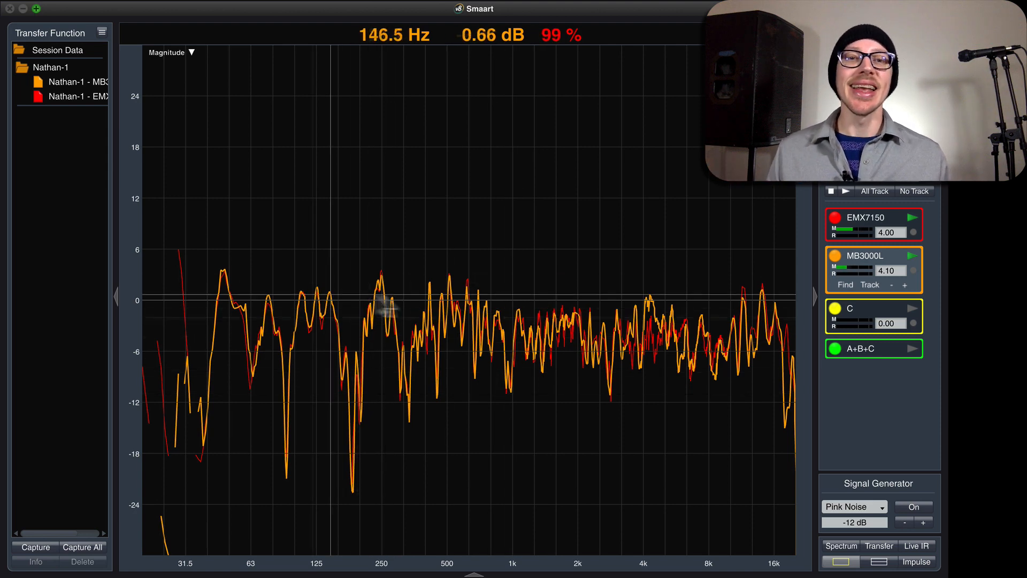
{"action": "mouse_move", "coordinate": [341, 309]}
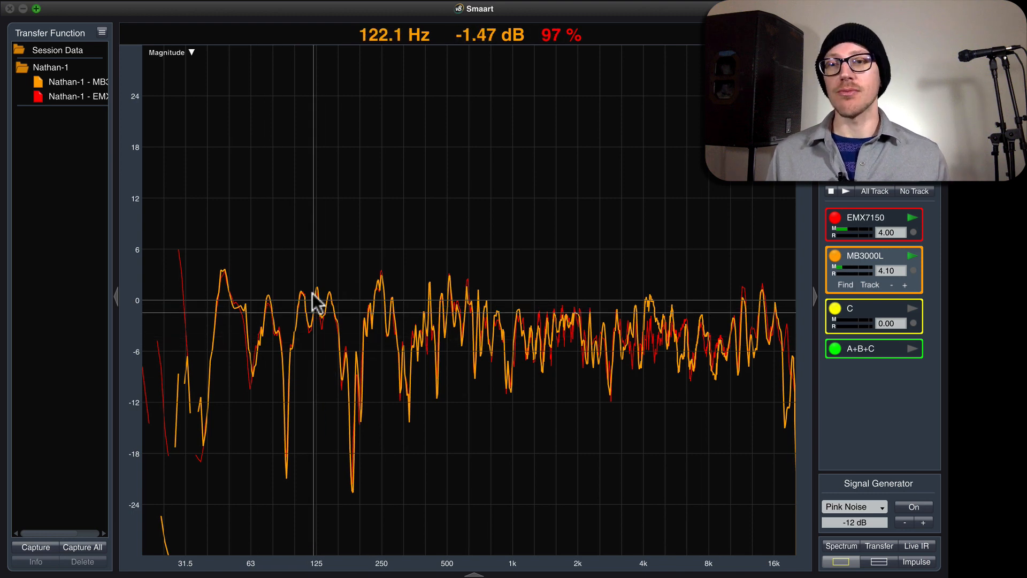
{"action": "mouse_move", "coordinate": [372, 338]}
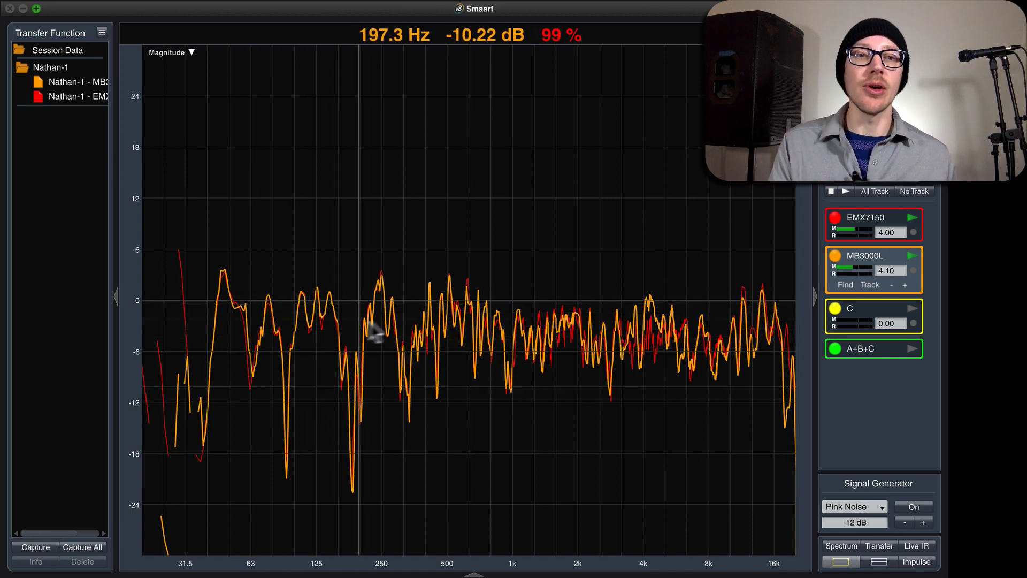
{"action": "mouse_move", "coordinate": [622, 337]}
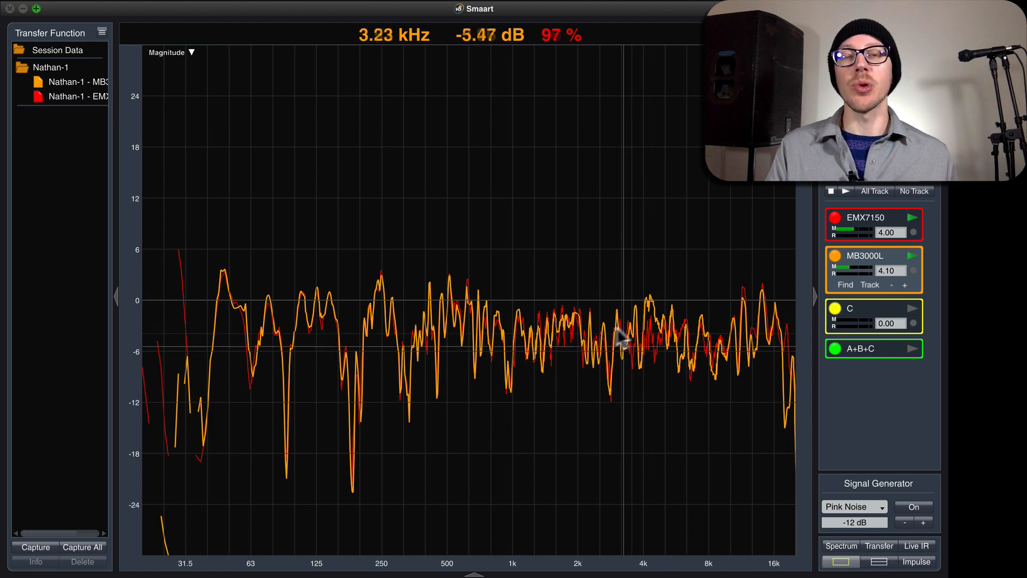
{"action": "mouse_move", "coordinate": [383, 318]}
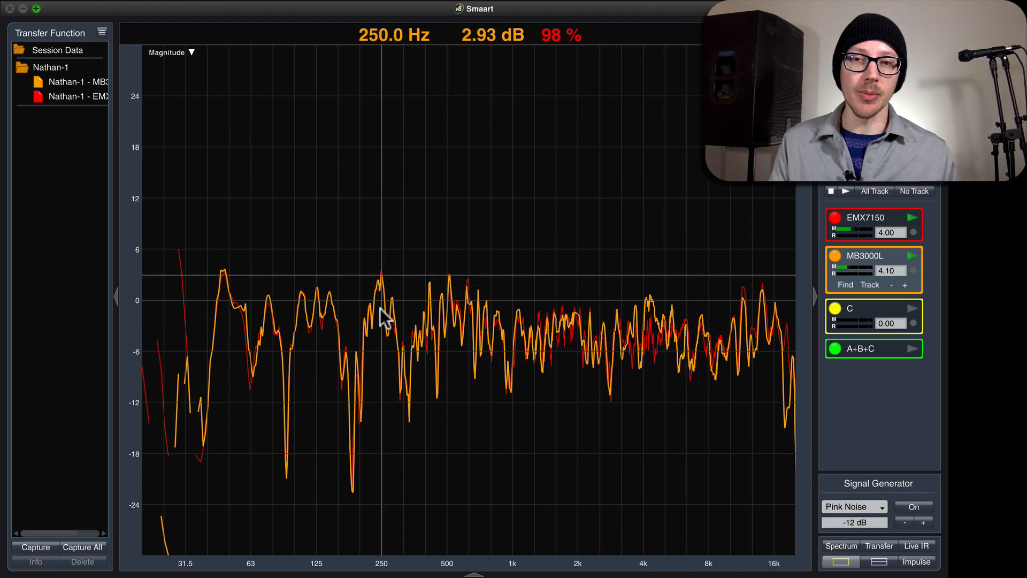
{"action": "mouse_move", "coordinate": [338, 309]}
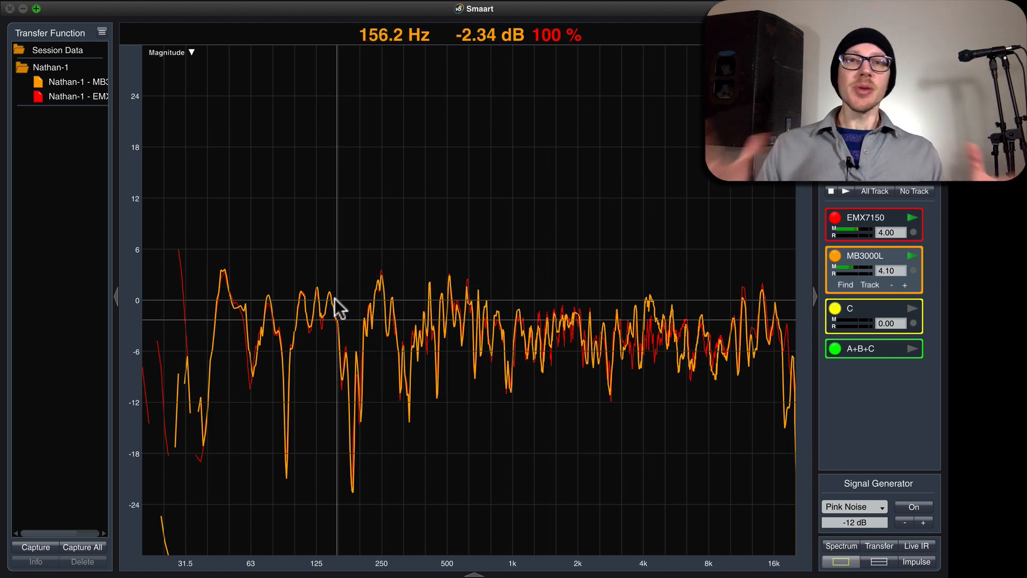